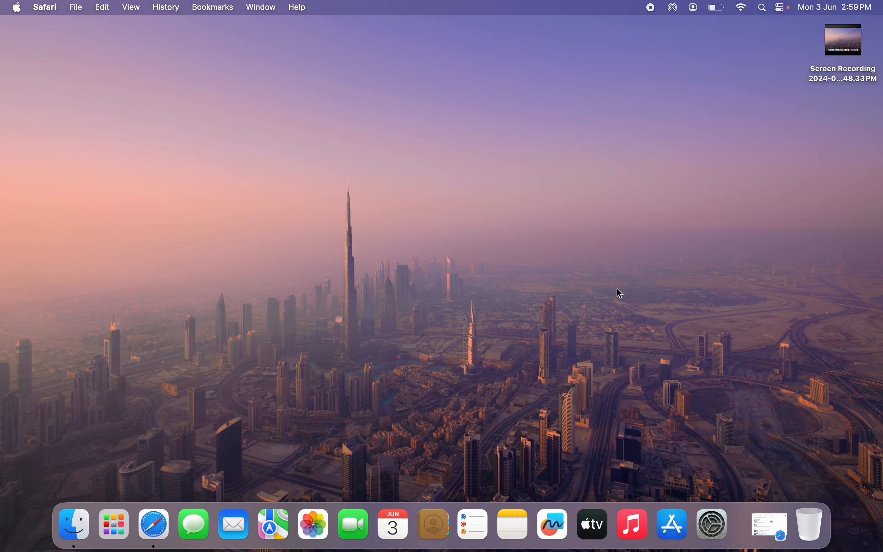
Restore the minimized Safari window from the Dock.
click(155, 524)
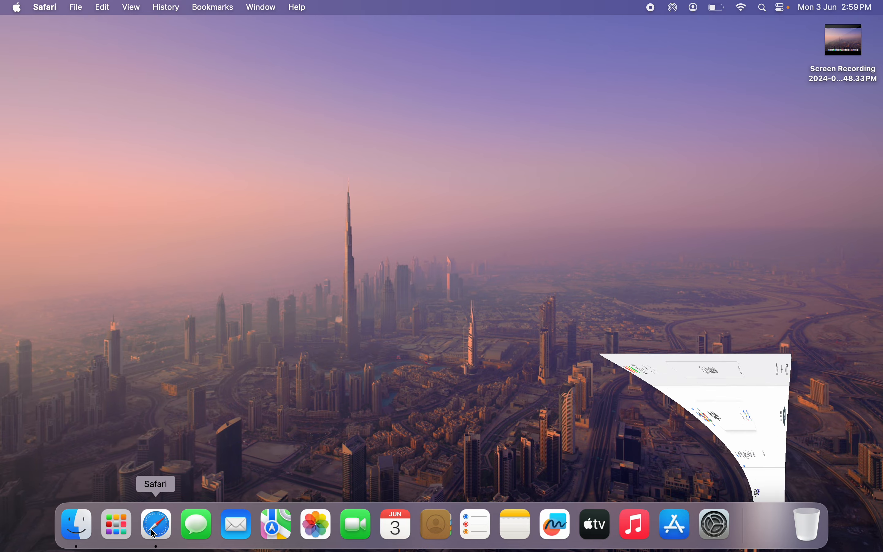
Switch the Google results for 'how2guides' to the Images view.
click(156, 524)
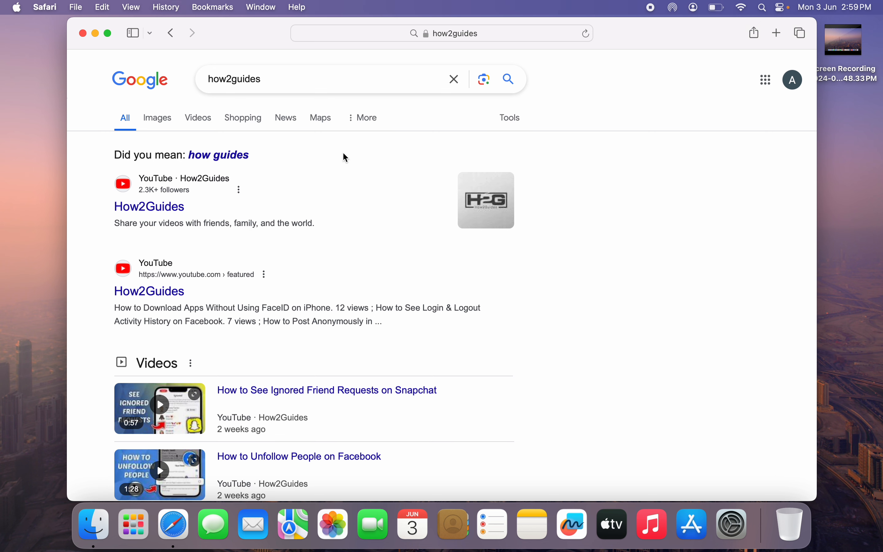
mouse_move(168, 108)
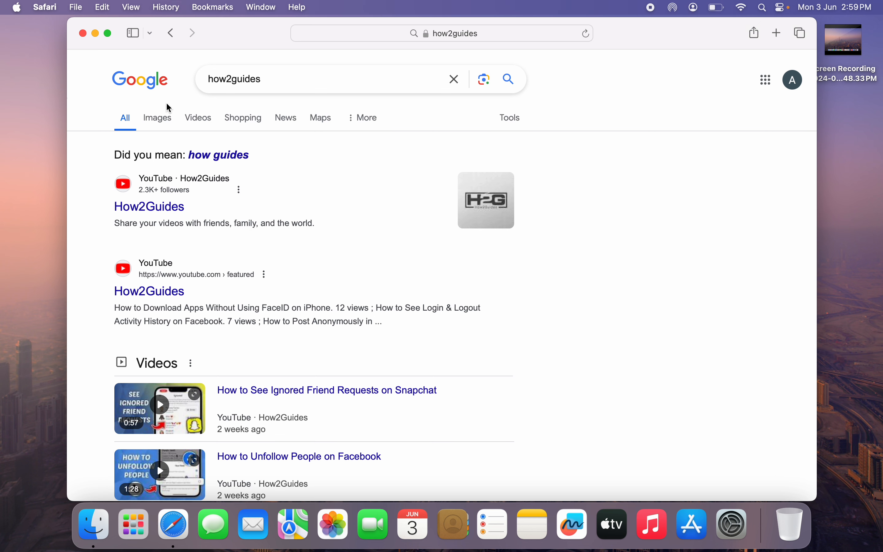
click(156, 118)
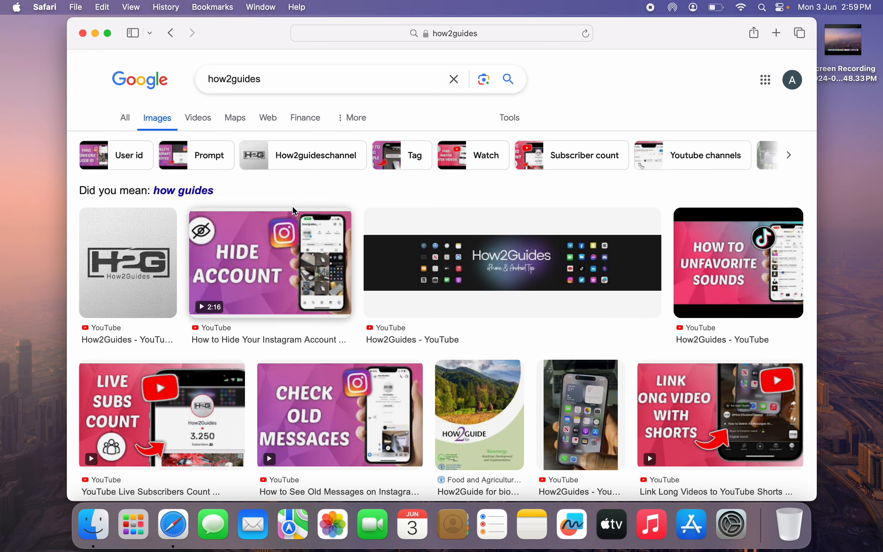
right_click(128, 262)
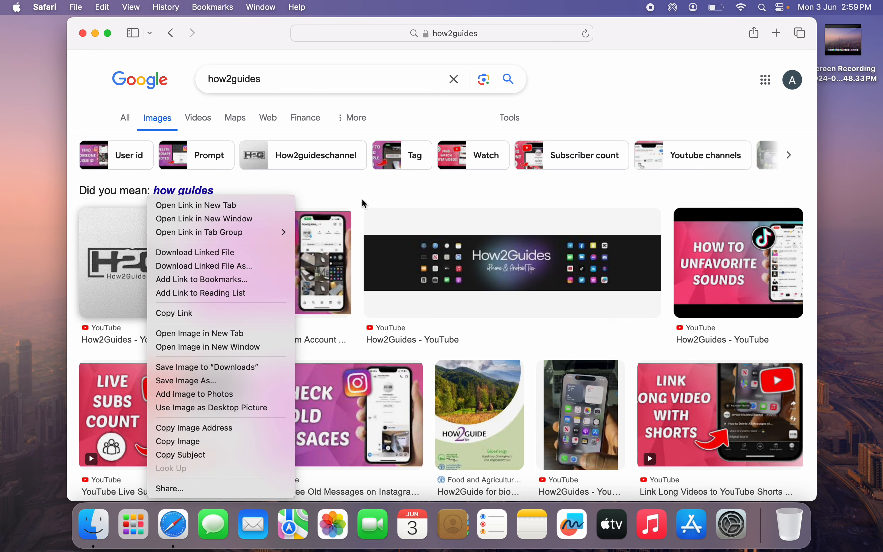
click(363, 203)
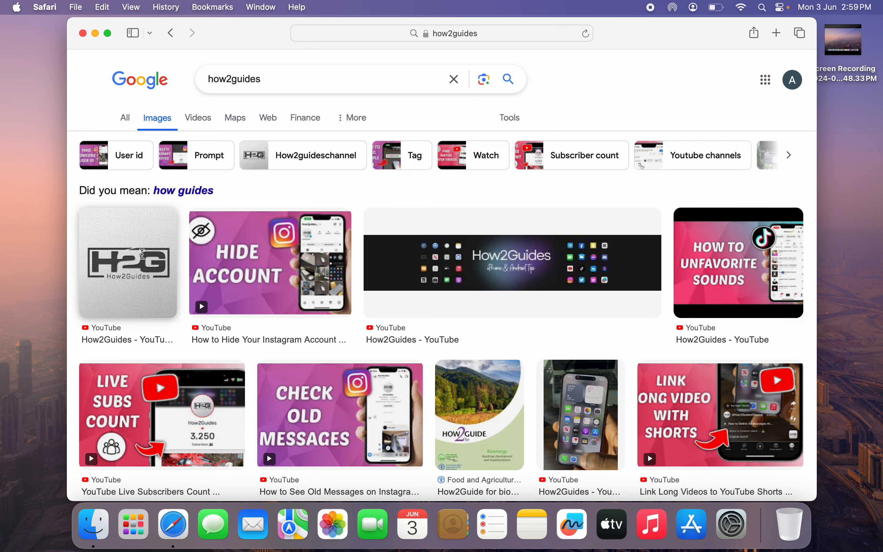
mouse_move(133, 248)
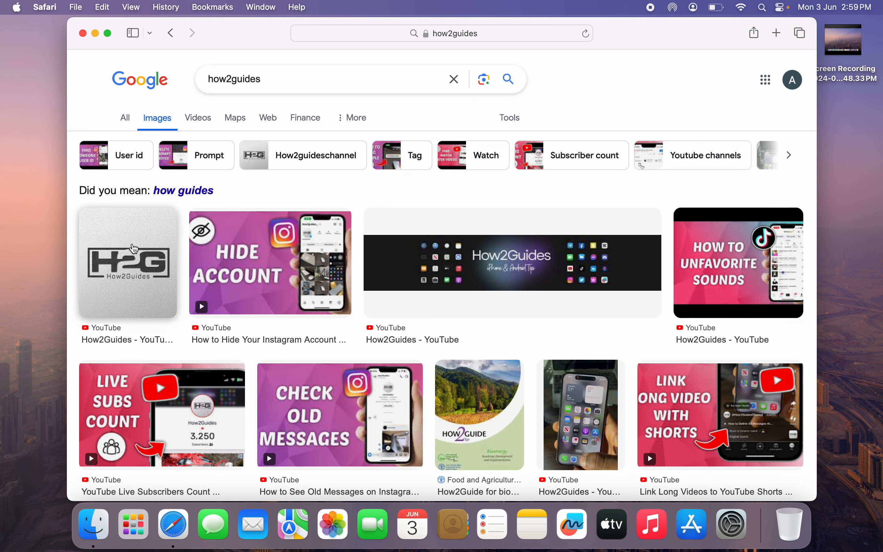
right_click(133, 248)
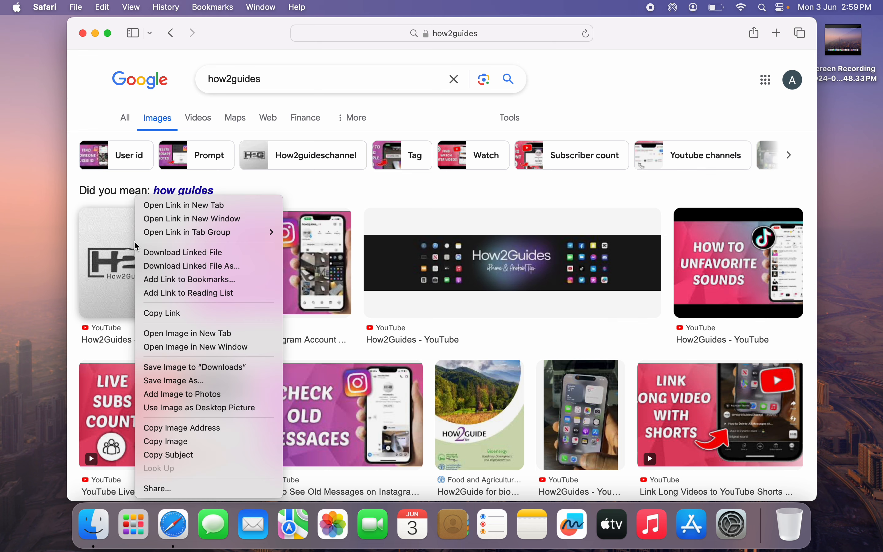
mouse_move(181, 428)
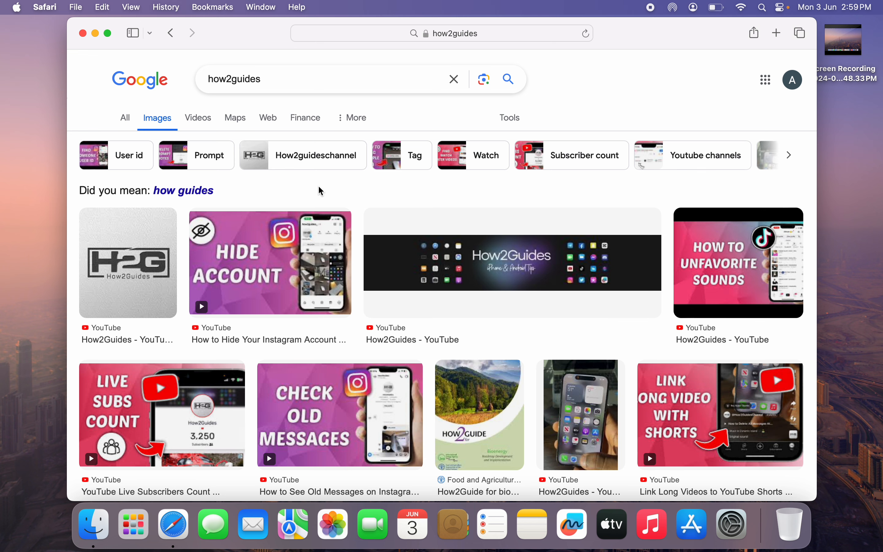
mouse_move(128, 263)
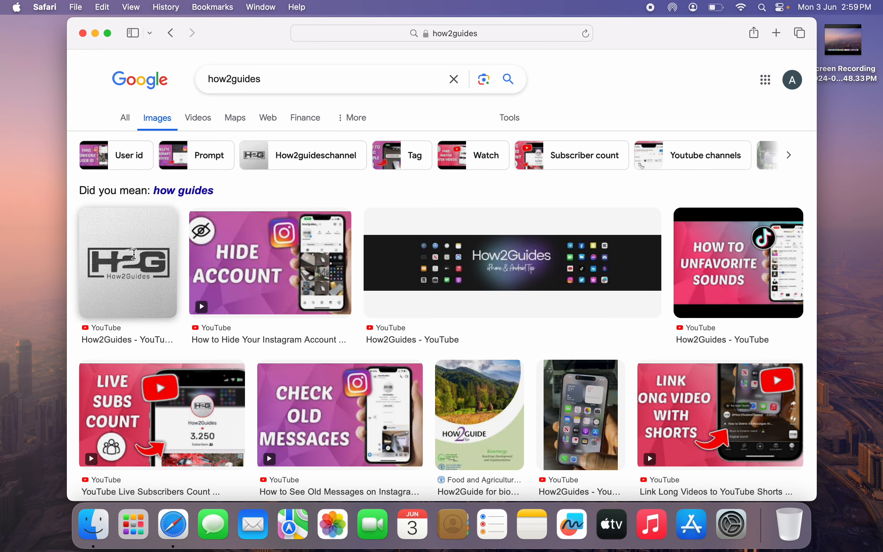
Copy the image address of the first result, the H2G logo, via its context menu.
right_click(127, 263)
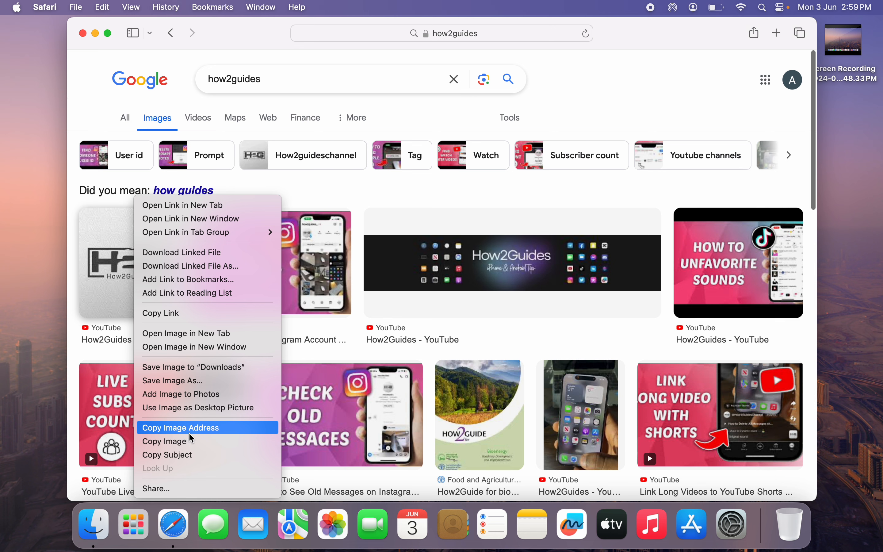
click(180, 428)
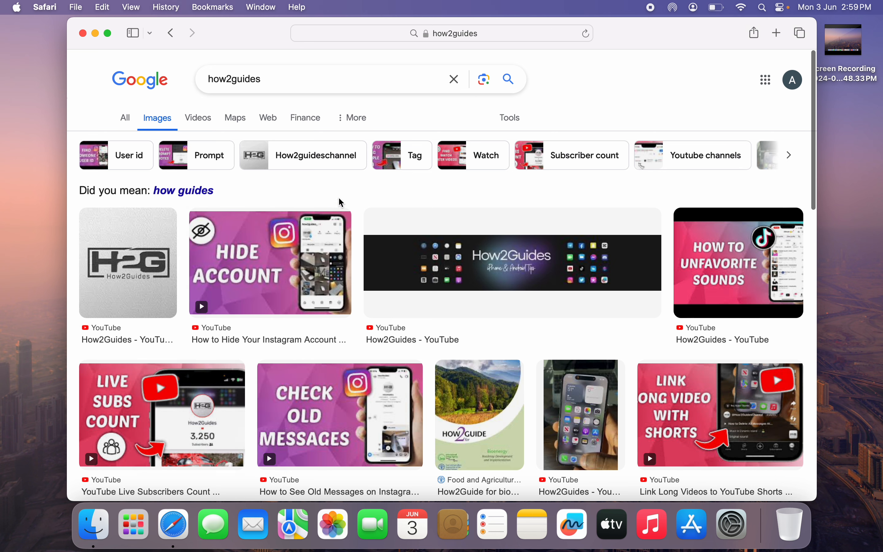
mouse_move(601, 52)
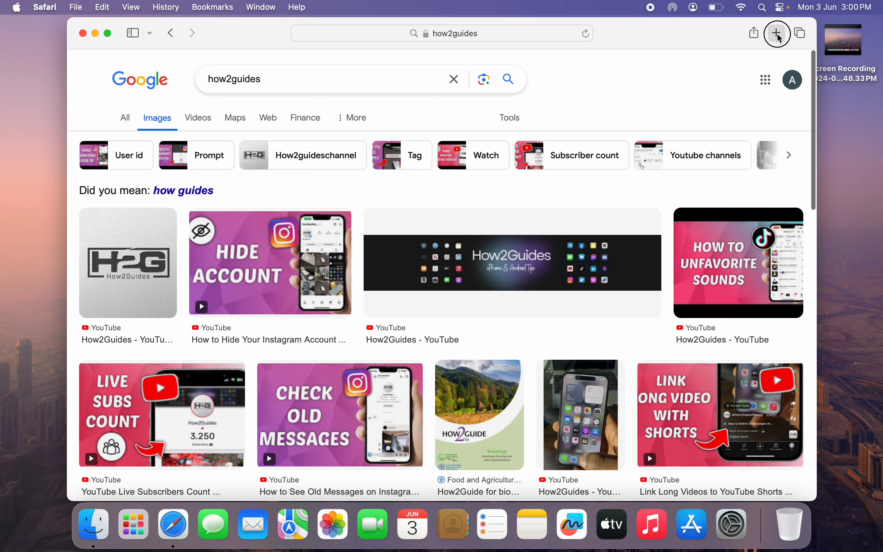
click(776, 34)
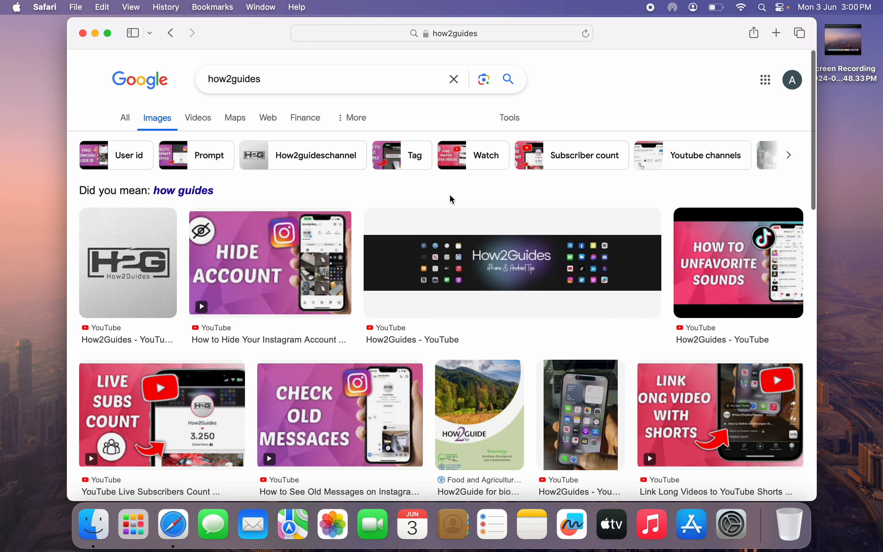
mouse_move(812, 45)
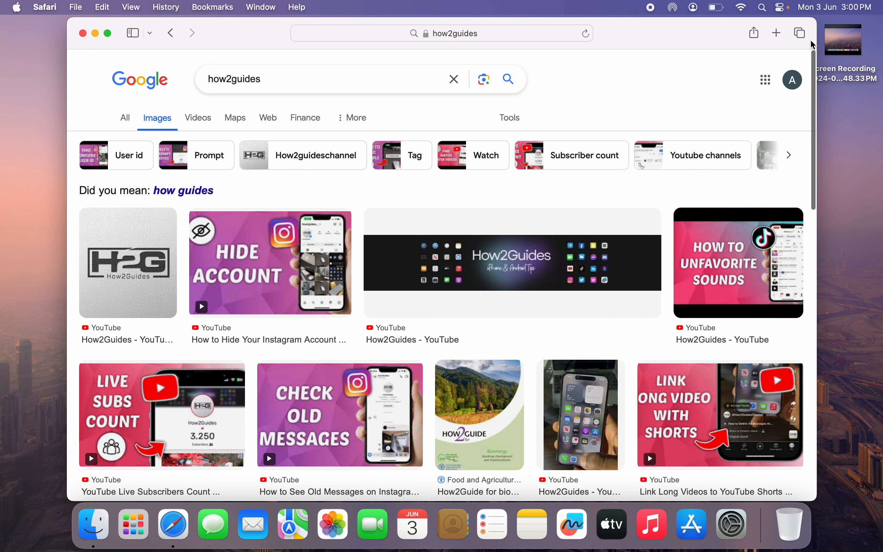